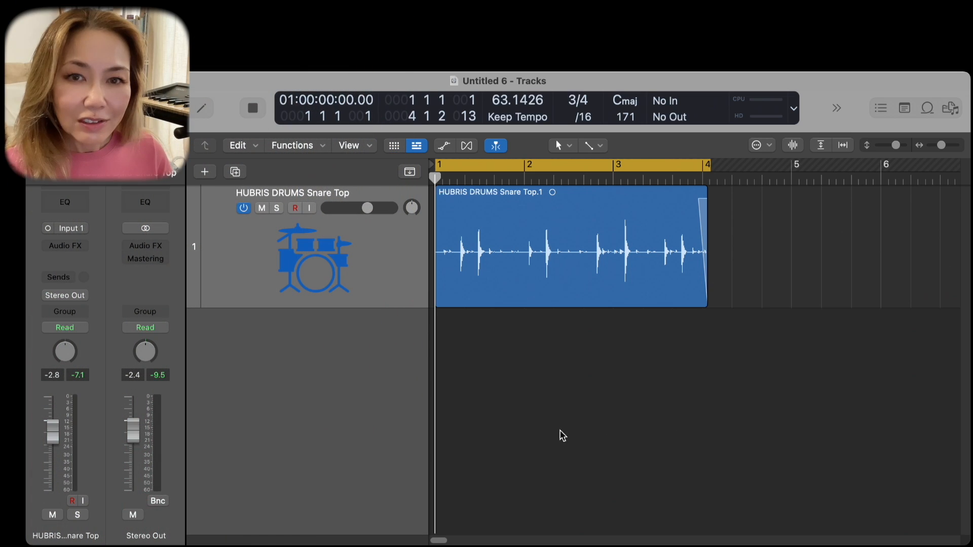
mouse_move(657, 384)
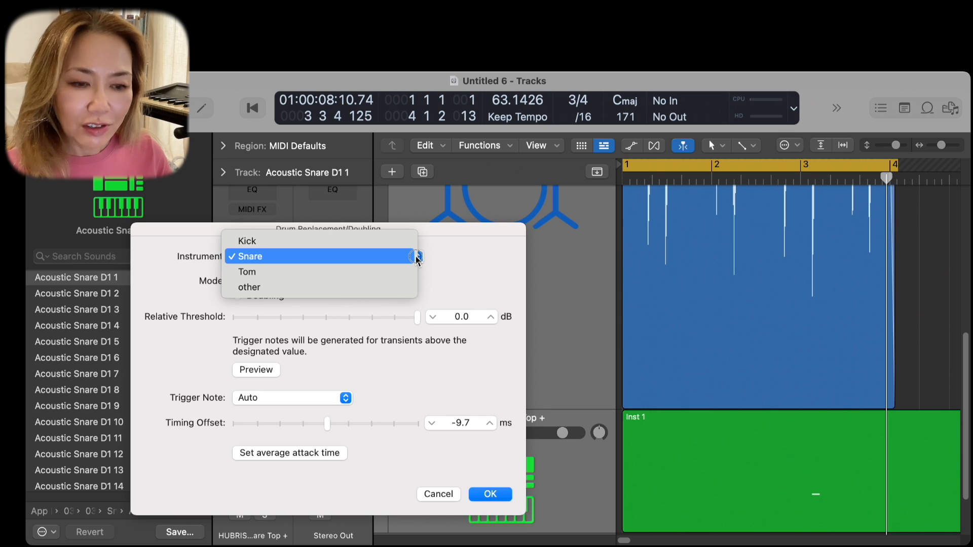
Step: Choose Snare as the drum replacement instrument, keeping Replacement mode
click(248, 257)
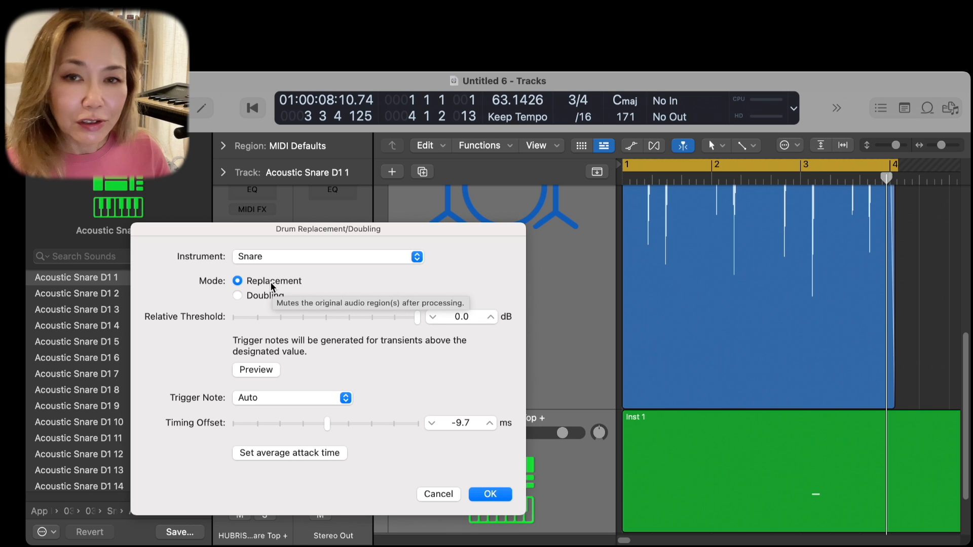
mouse_move(268, 296)
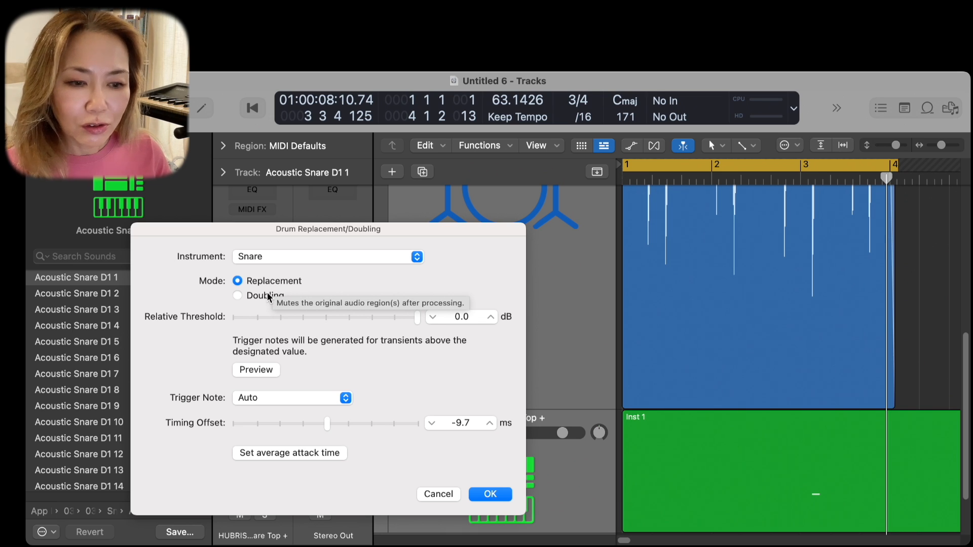
mouse_move(265, 302)
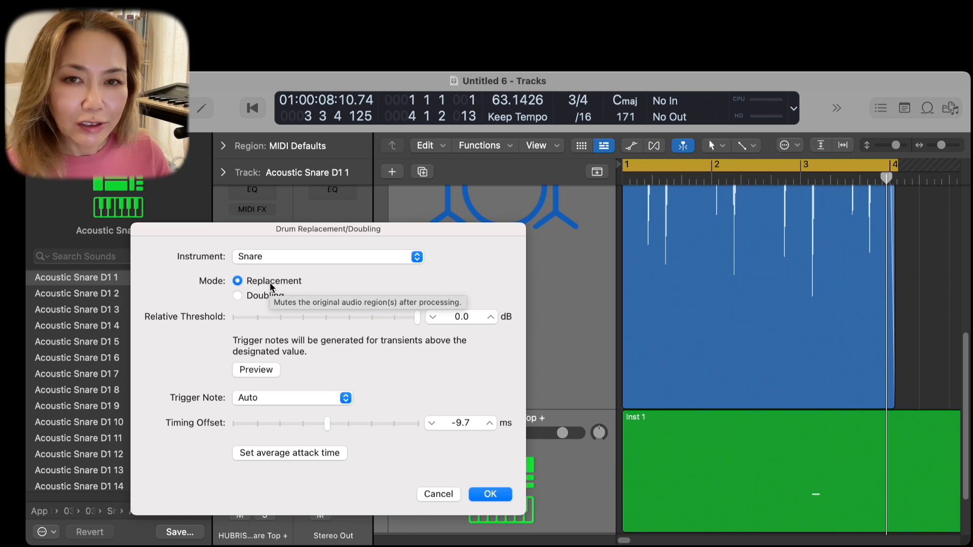
mouse_move(300, 365)
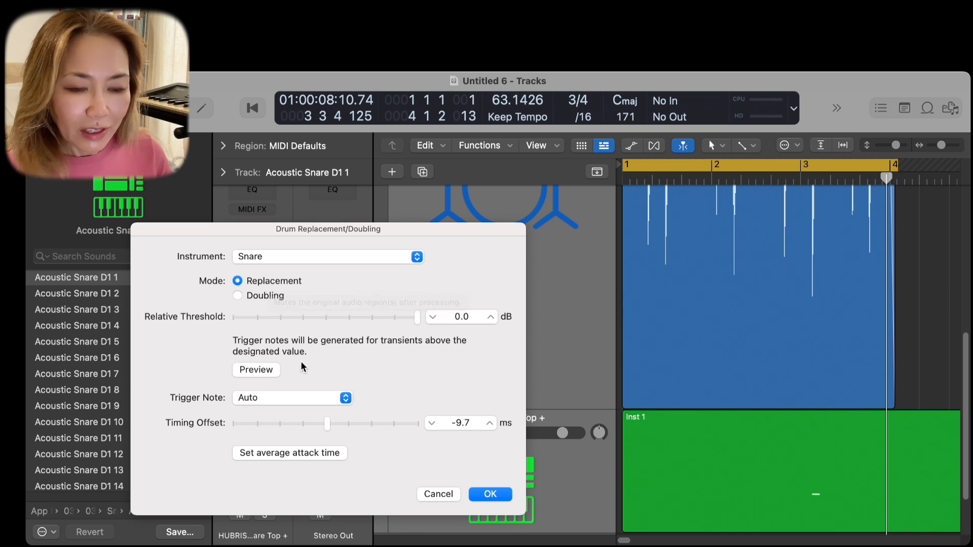
mouse_move(153, 338)
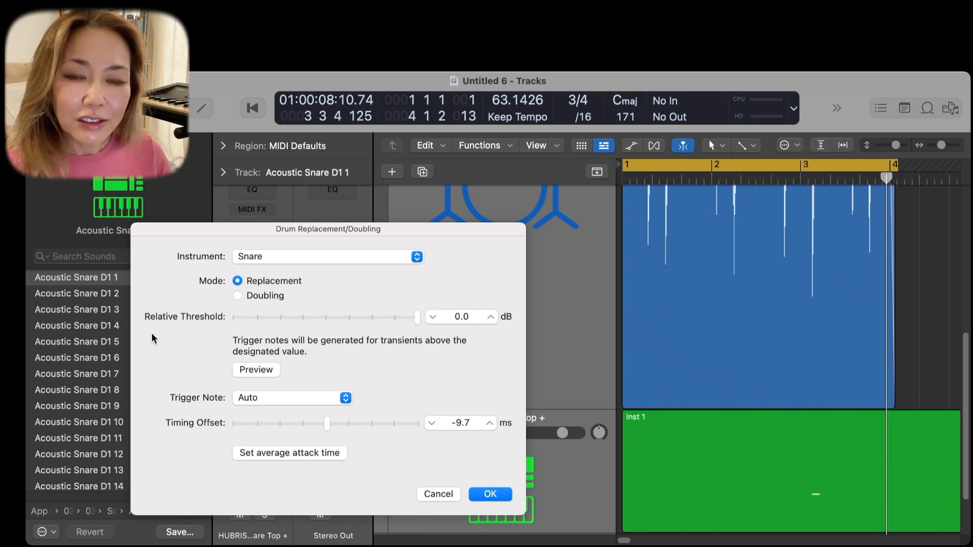
mouse_move(459, 335)
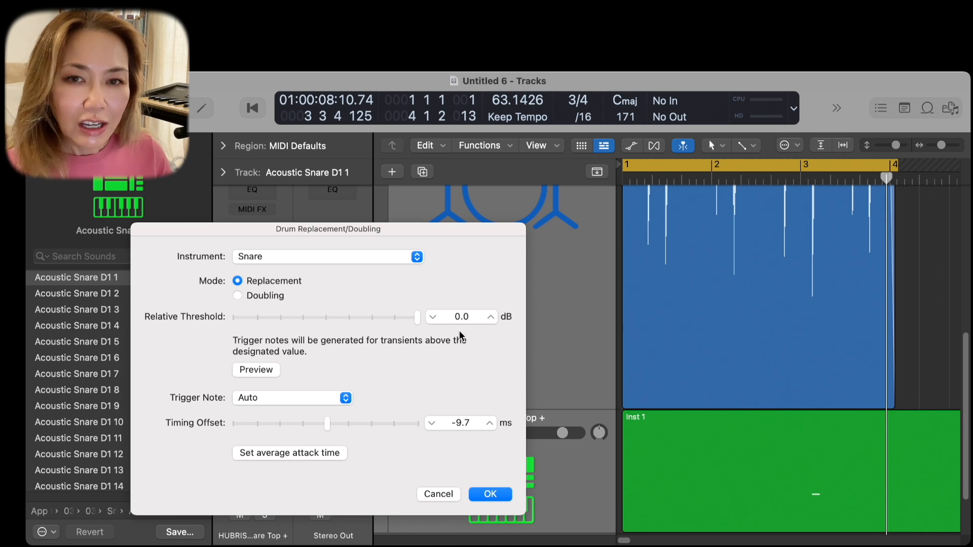
mouse_move(810, 503)
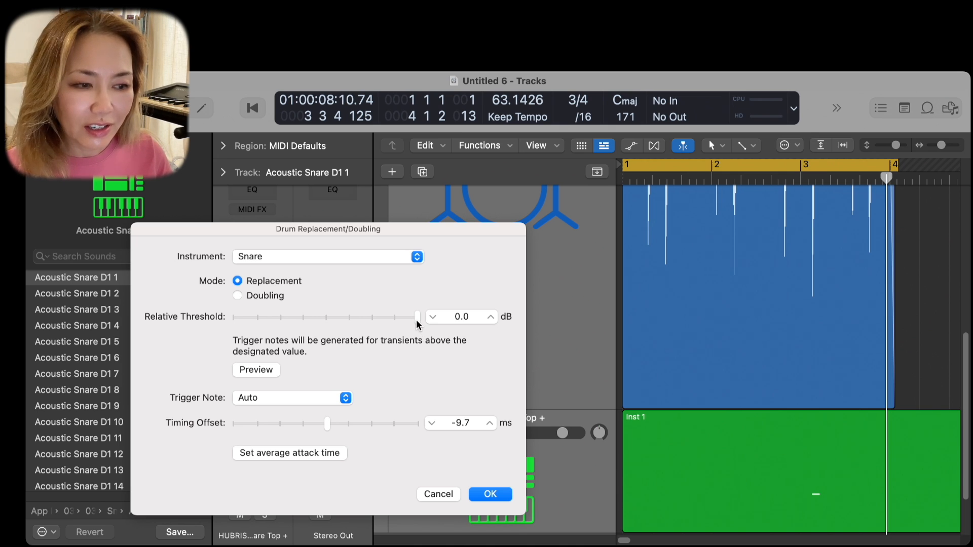
Step: Drag the Relative Threshold down to -10.0 dB so eight trigger notes appear
drag(415, 317, 412, 317)
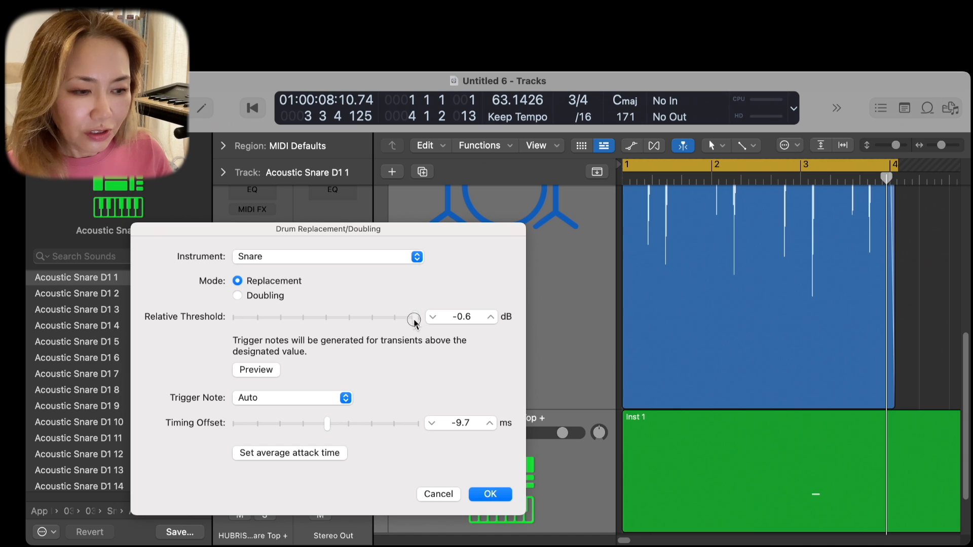
drag(415, 318, 397, 316)
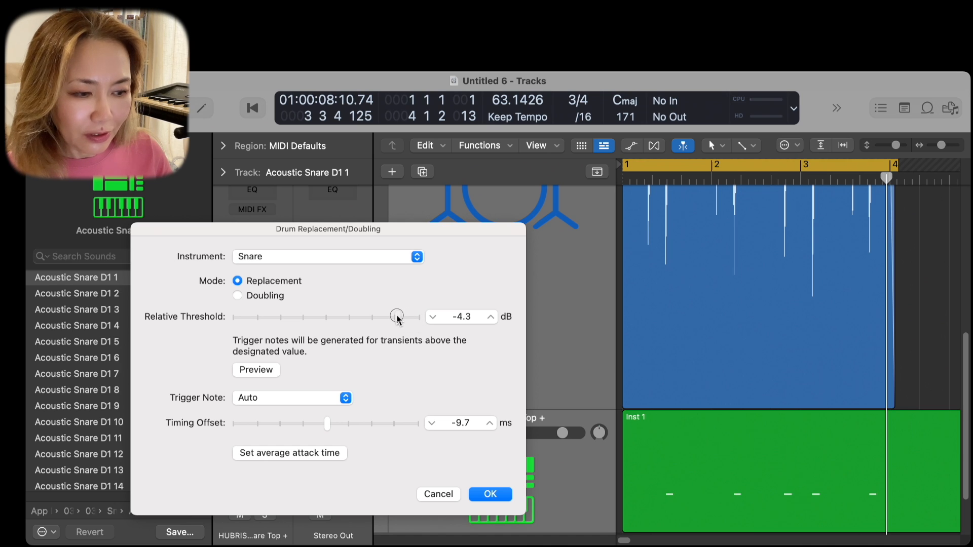
drag(396, 318, 382, 317)
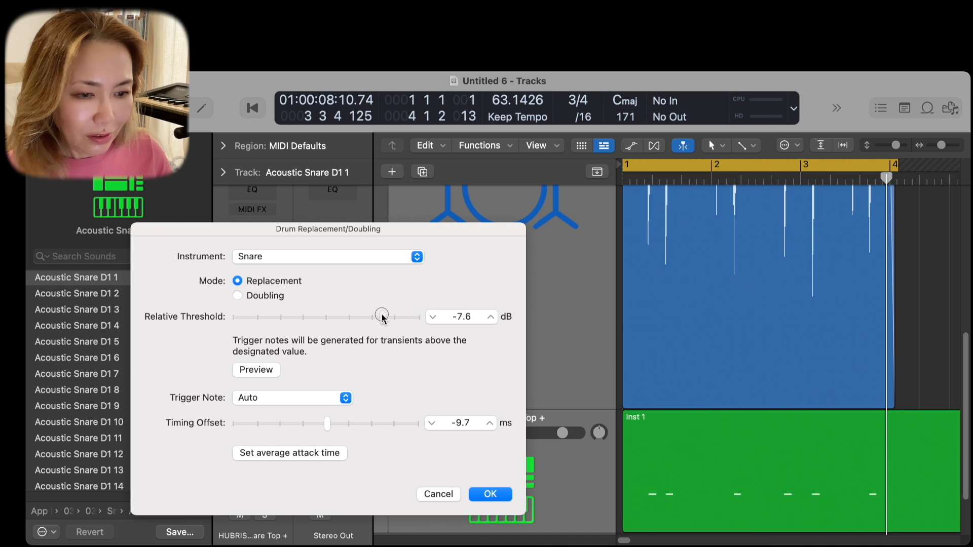
drag(381, 316, 378, 320)
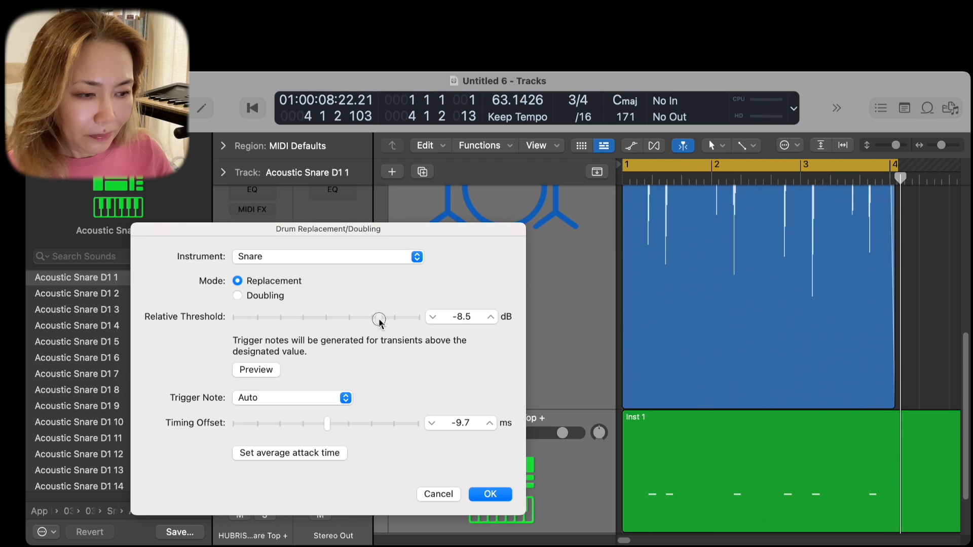
drag(379, 318, 370, 318)
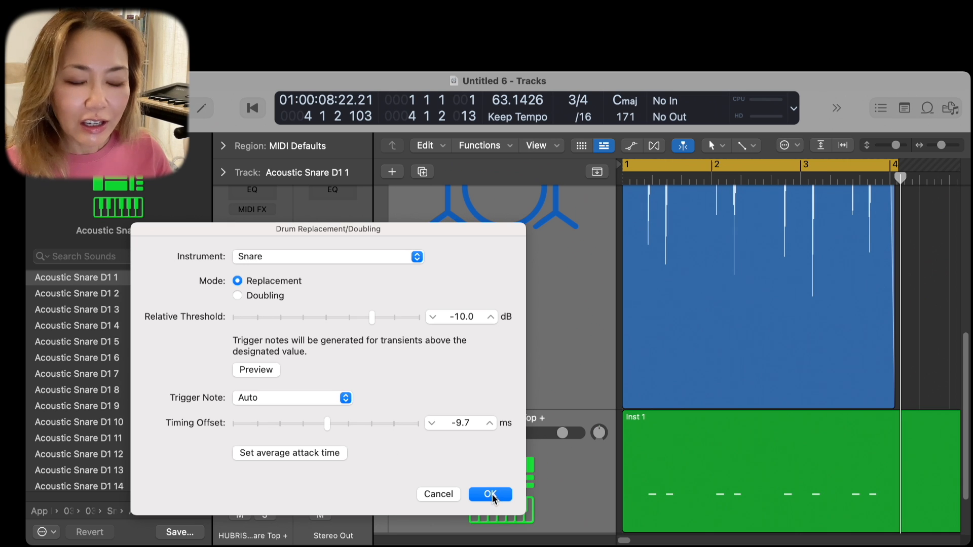
Step: Create the MIDI snare track and audition Acoustic Snare D1 2, 3, 4, 5 and beyond
click(489, 493)
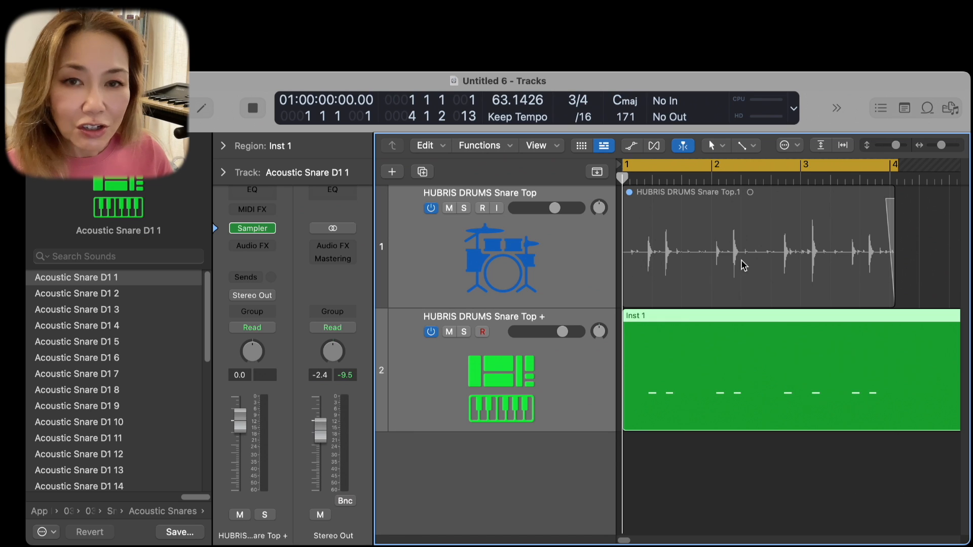
mouse_move(723, 232)
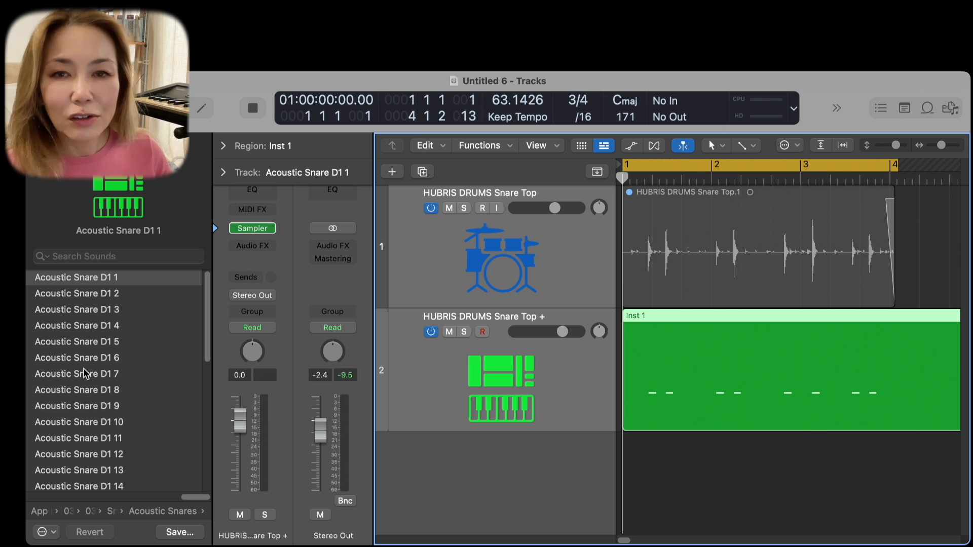
mouse_move(420, 456)
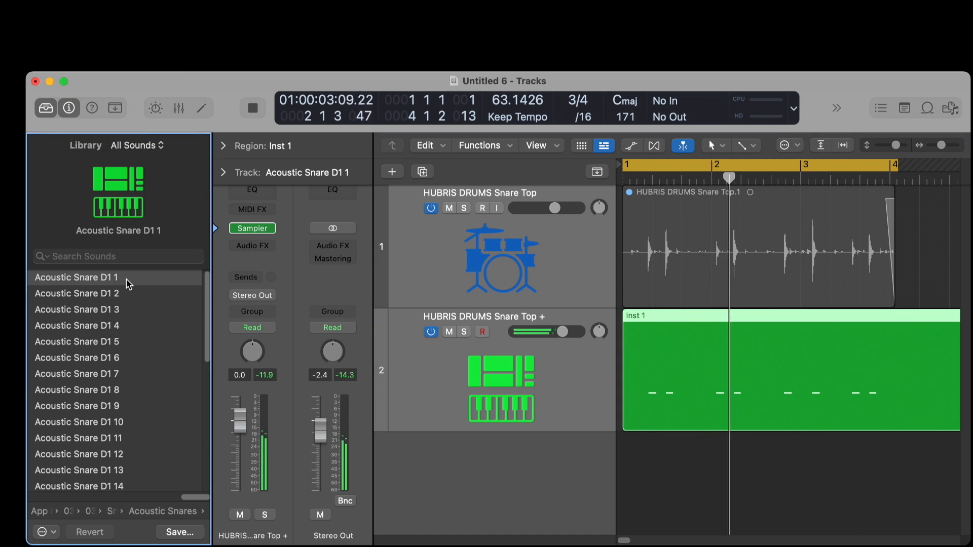
click(77, 293)
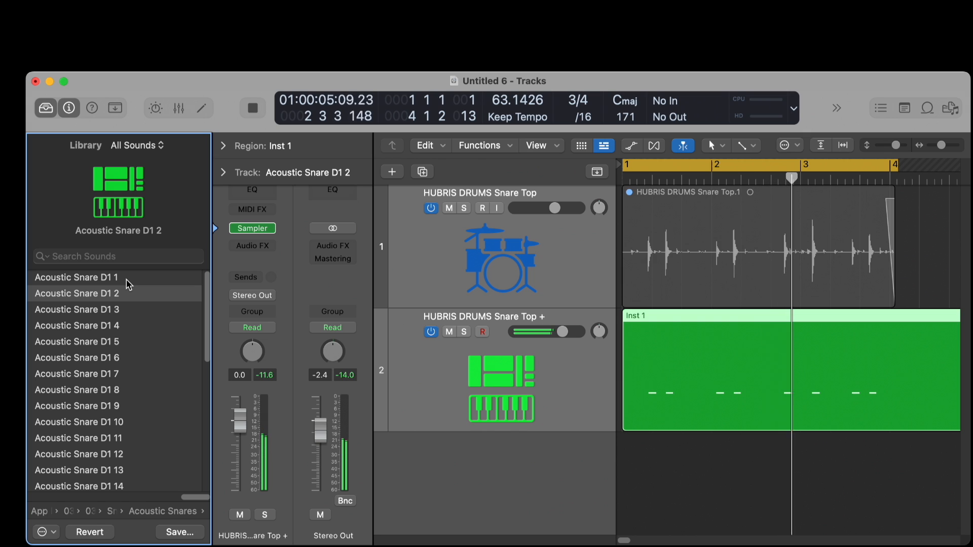
click(77, 309)
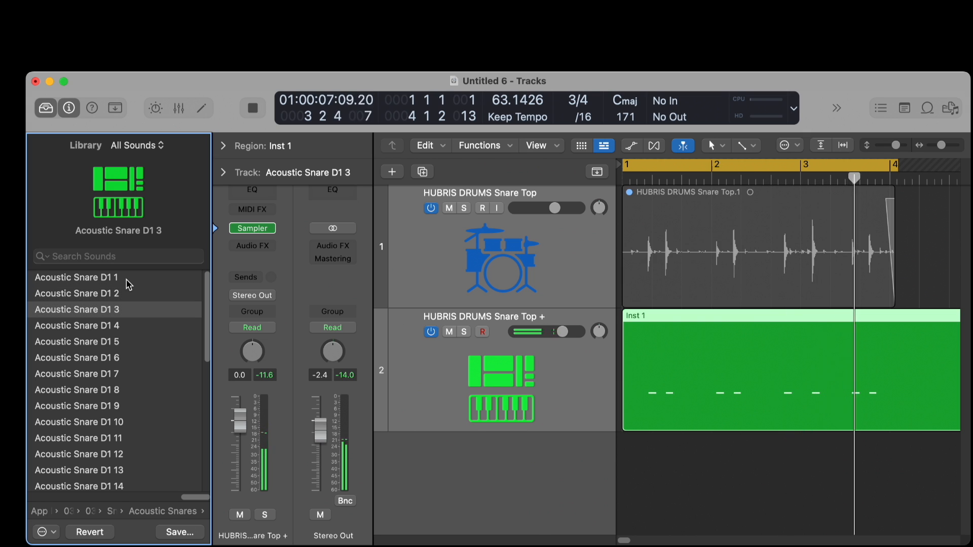
click(76, 325)
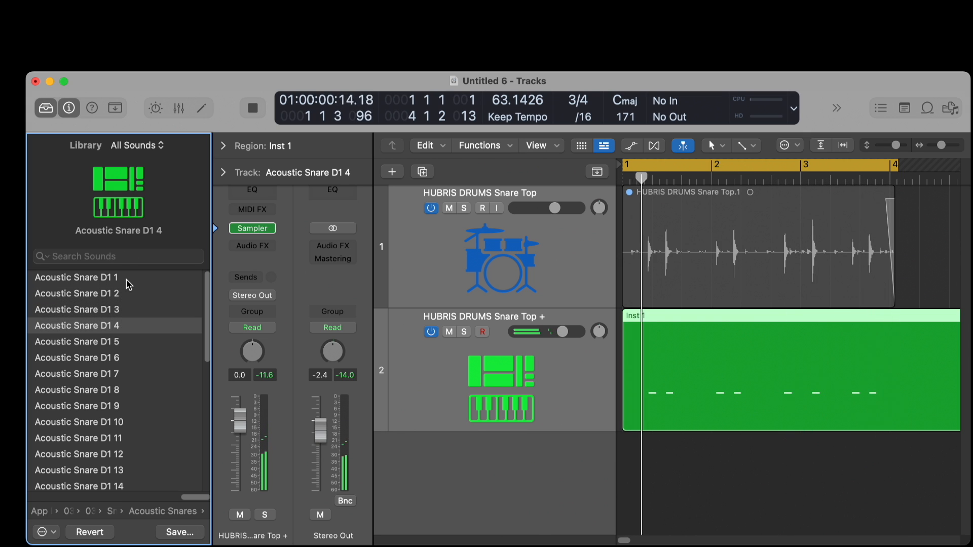
click(77, 341)
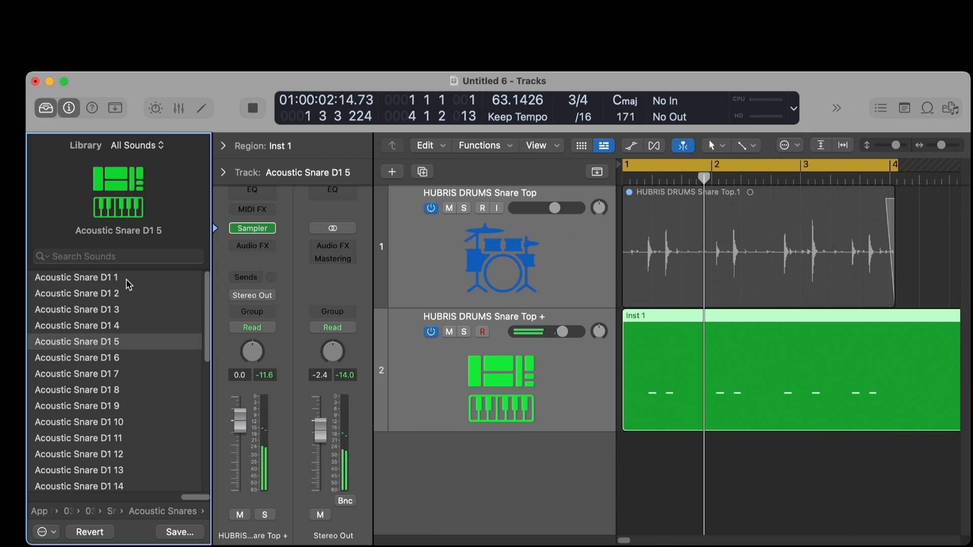
click(77, 357)
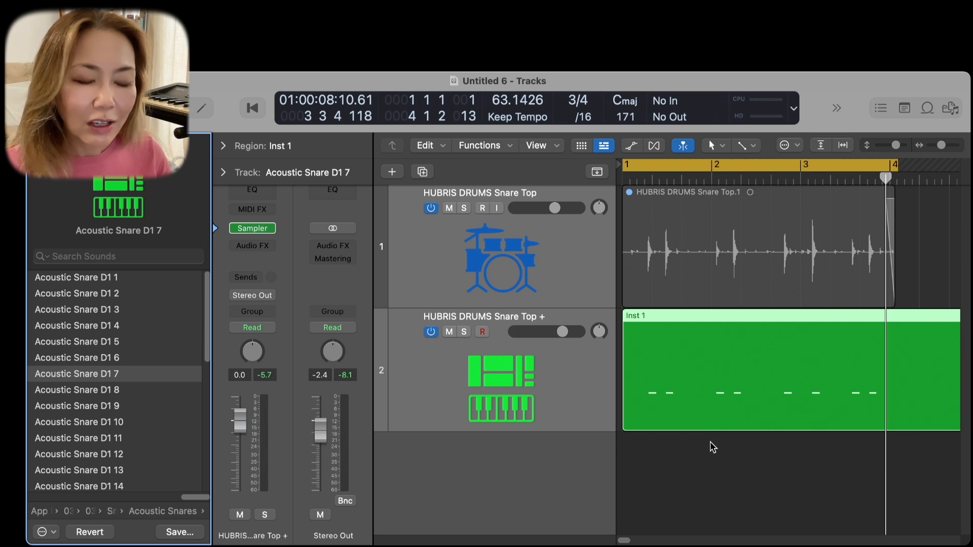
mouse_move(711, 398)
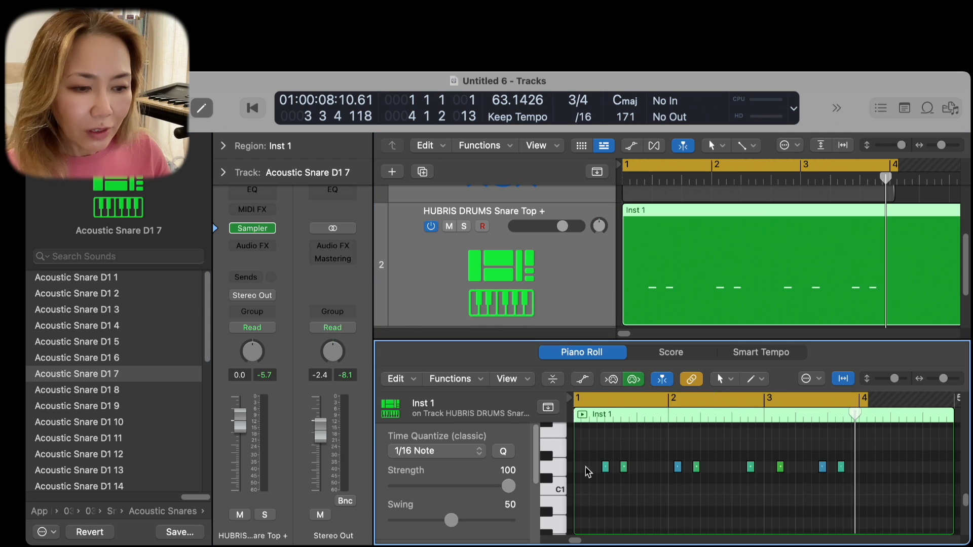
mouse_move(638, 516)
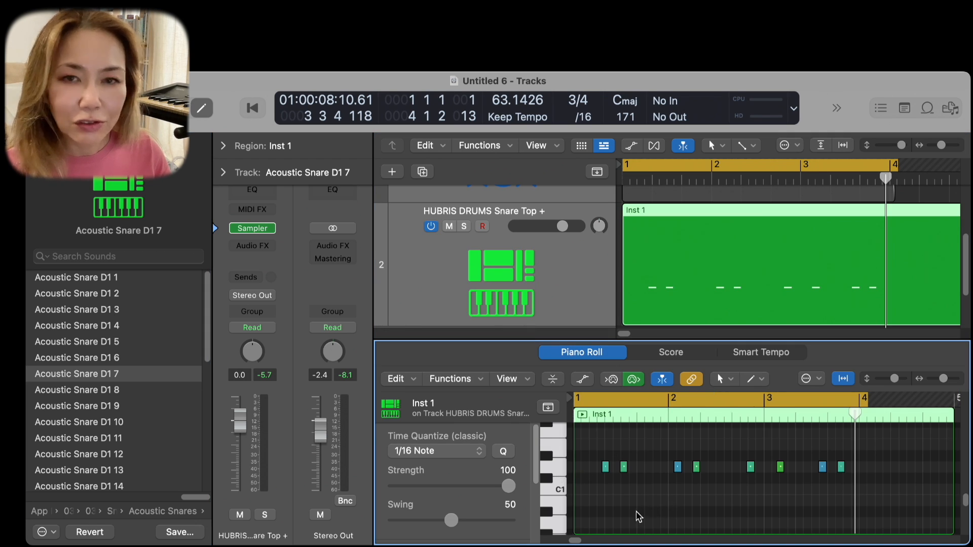
mouse_move(608, 475)
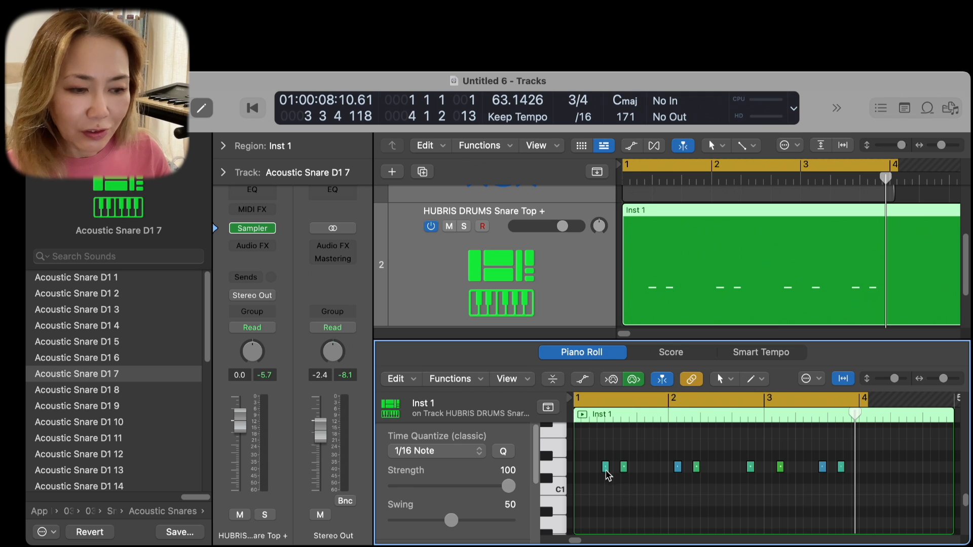
mouse_move(606, 467)
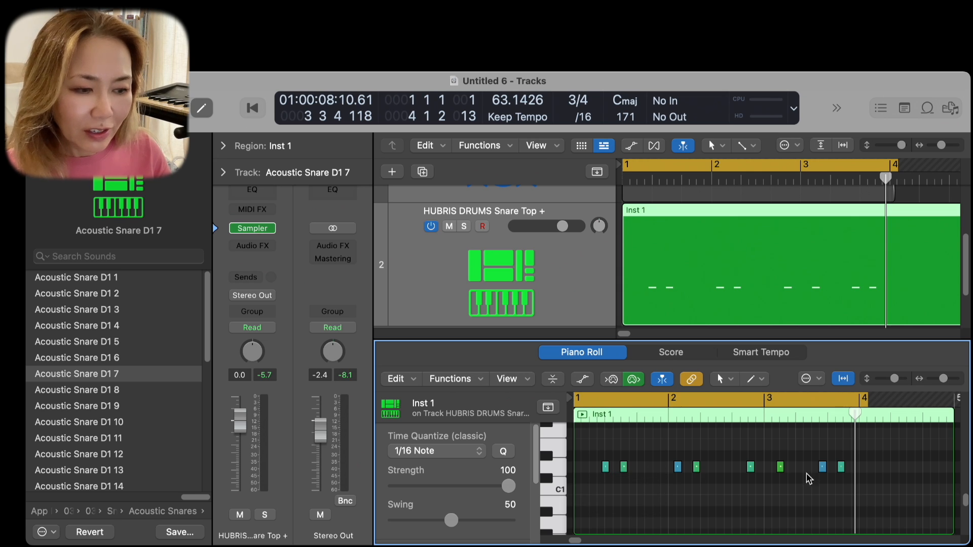
mouse_move(779, 467)
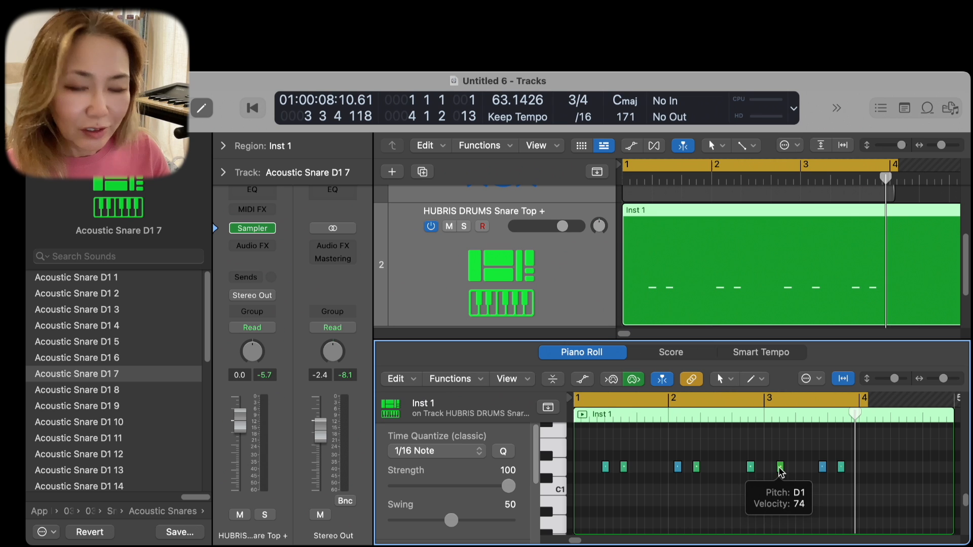
mouse_move(559, 473)
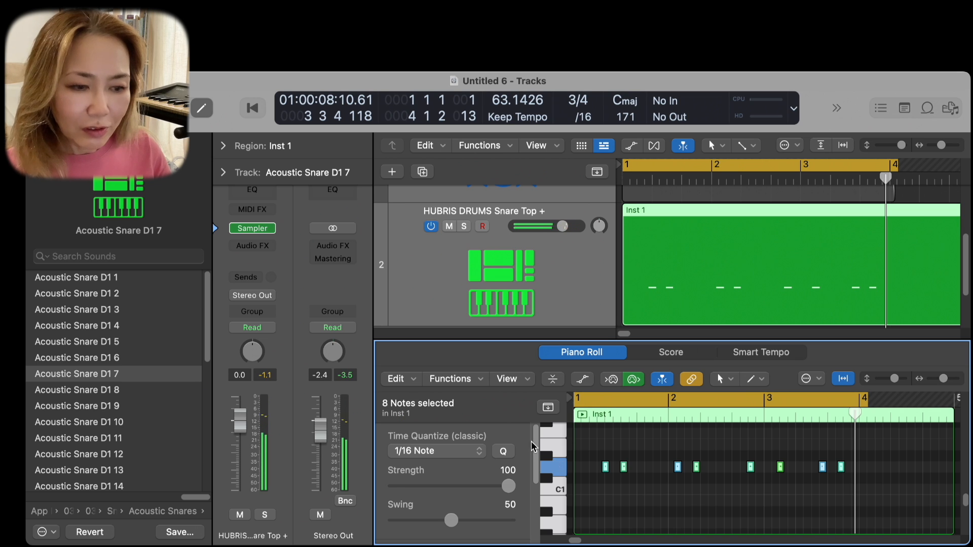
Step: Apply the Fixed Velocity MIDI transform with Fix 100 to the eight snare notes
click(449, 312)
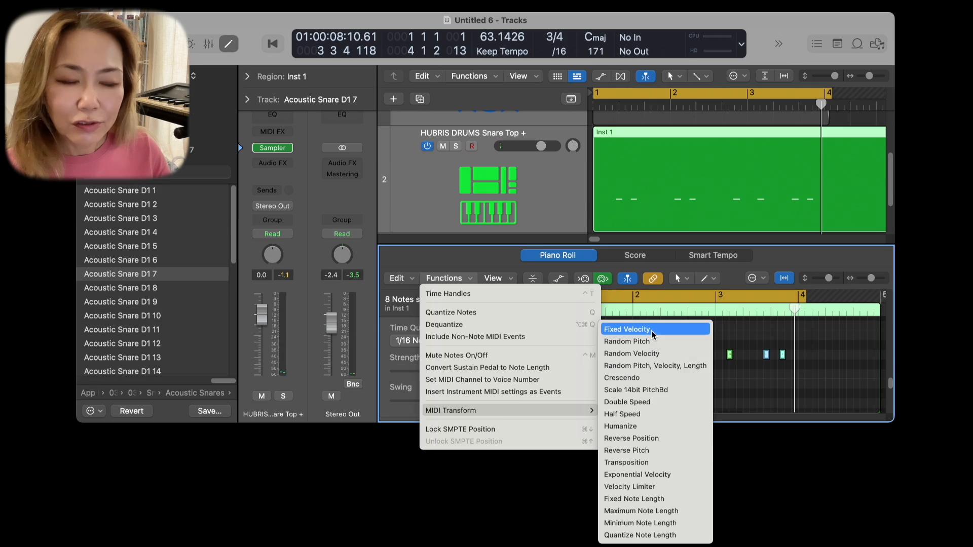
click(628, 329)
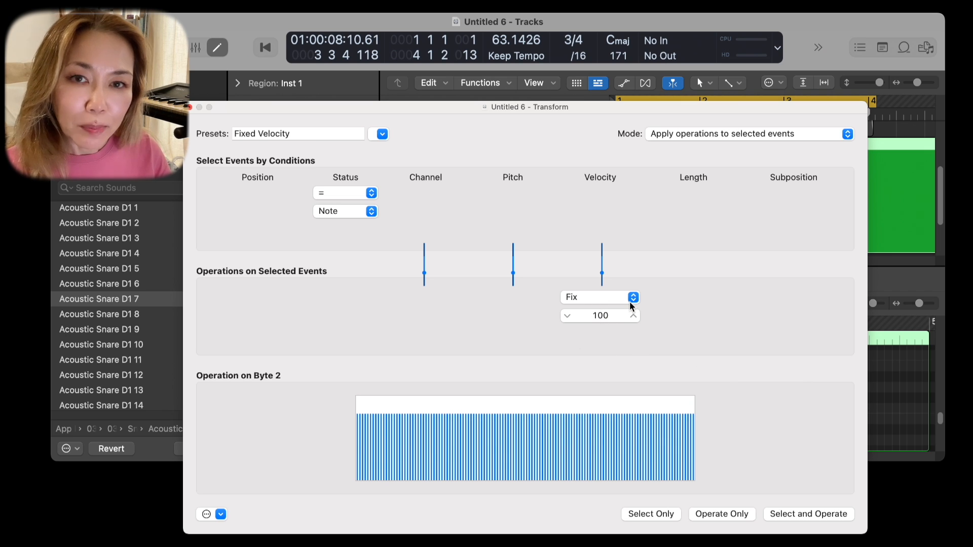
mouse_move(806, 523)
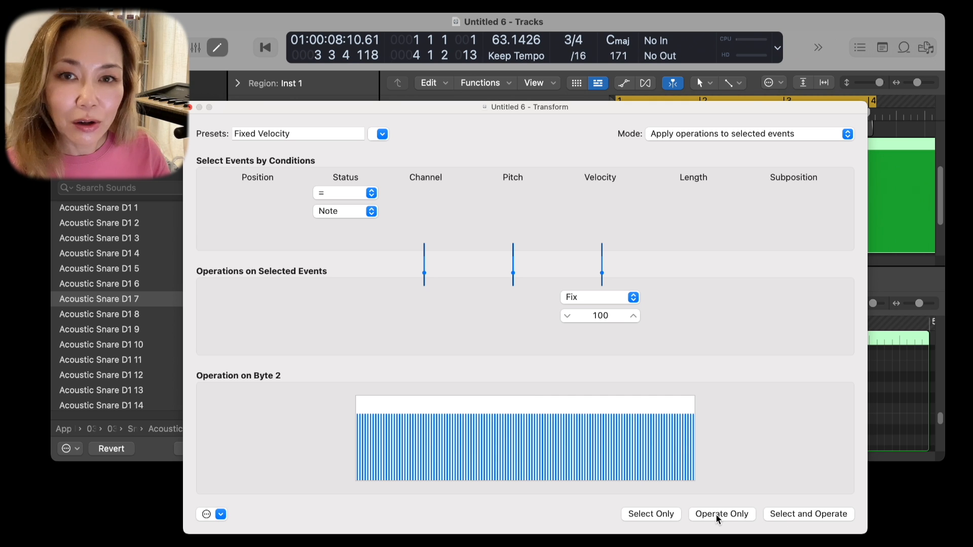
click(721, 513)
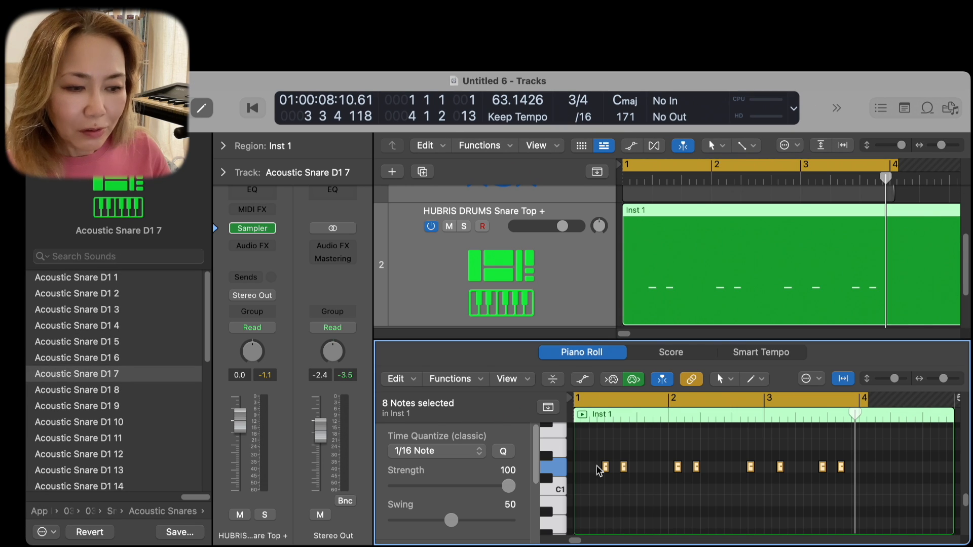
mouse_move(625, 475)
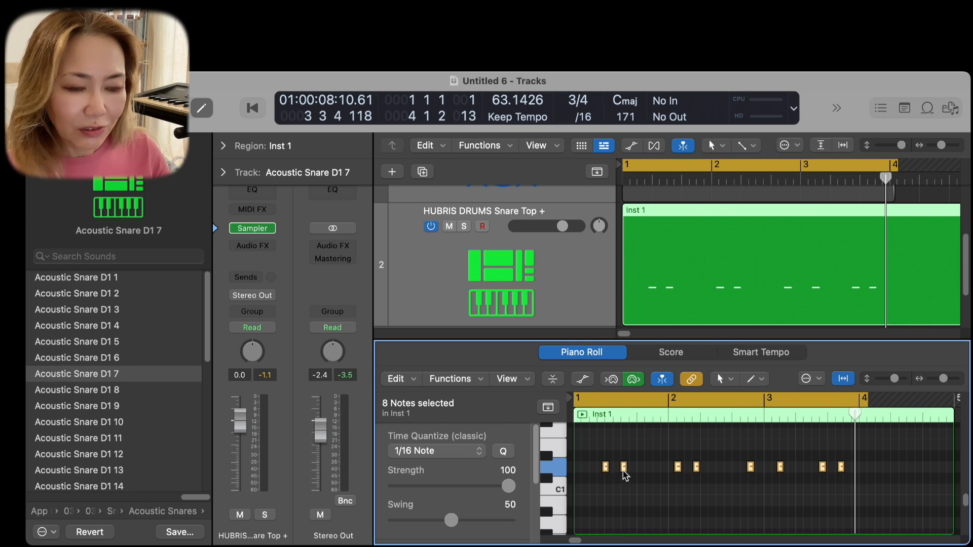